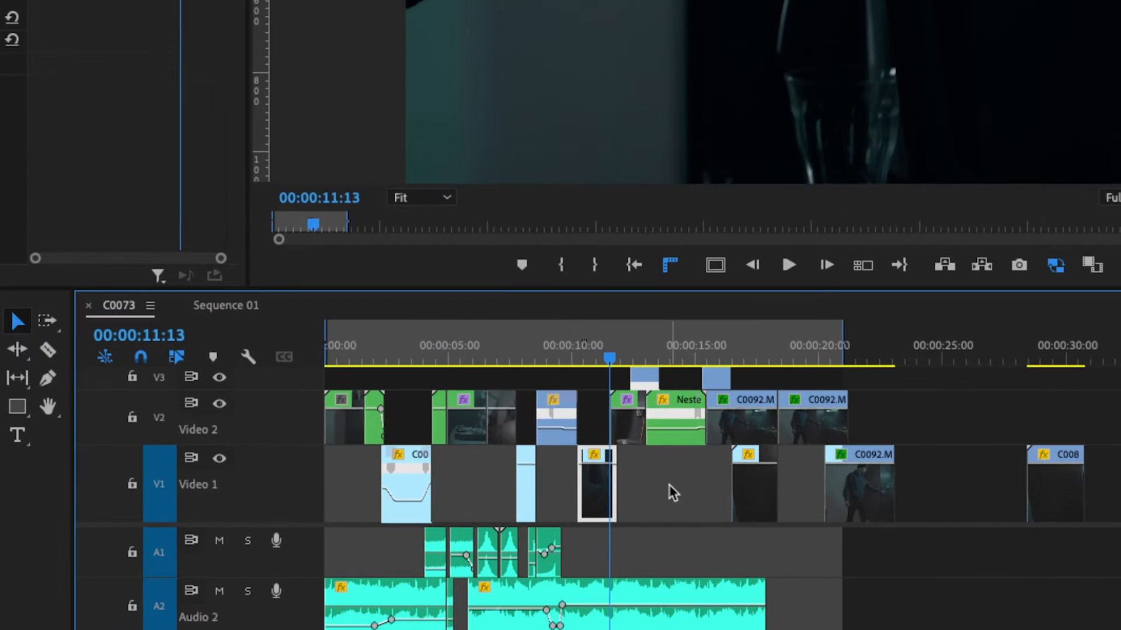
{"action": "mouse_move", "coordinate": [248, 357]}
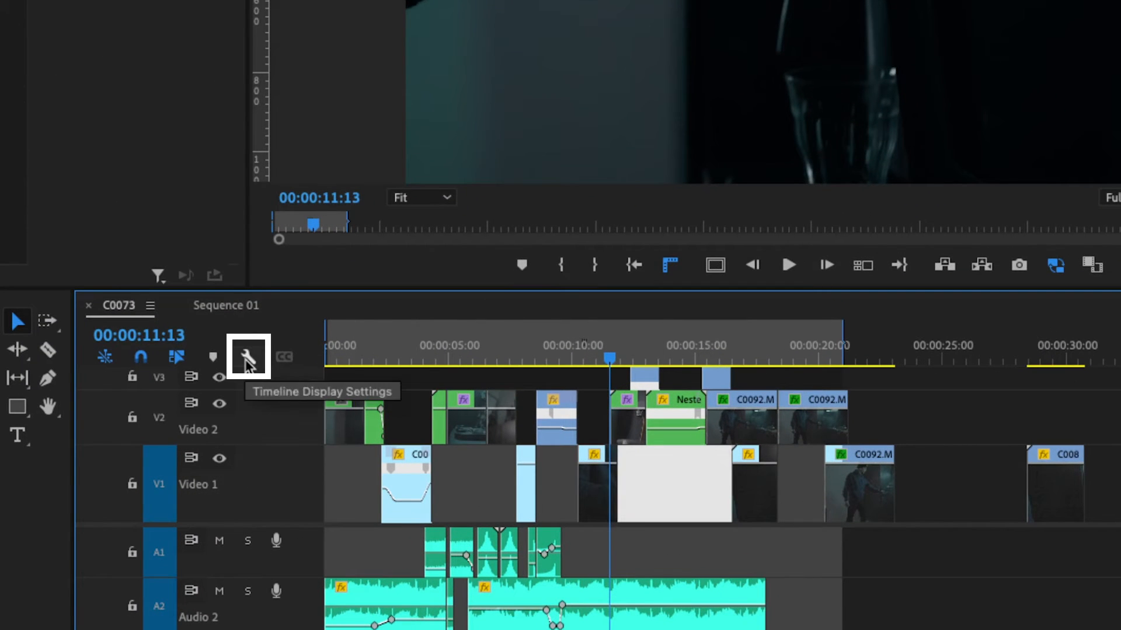
Reveal the C0089.MP4 clip from Video 2 in the Untitled project's media list.
{"action": "left_click", "coordinate": [248, 356]}
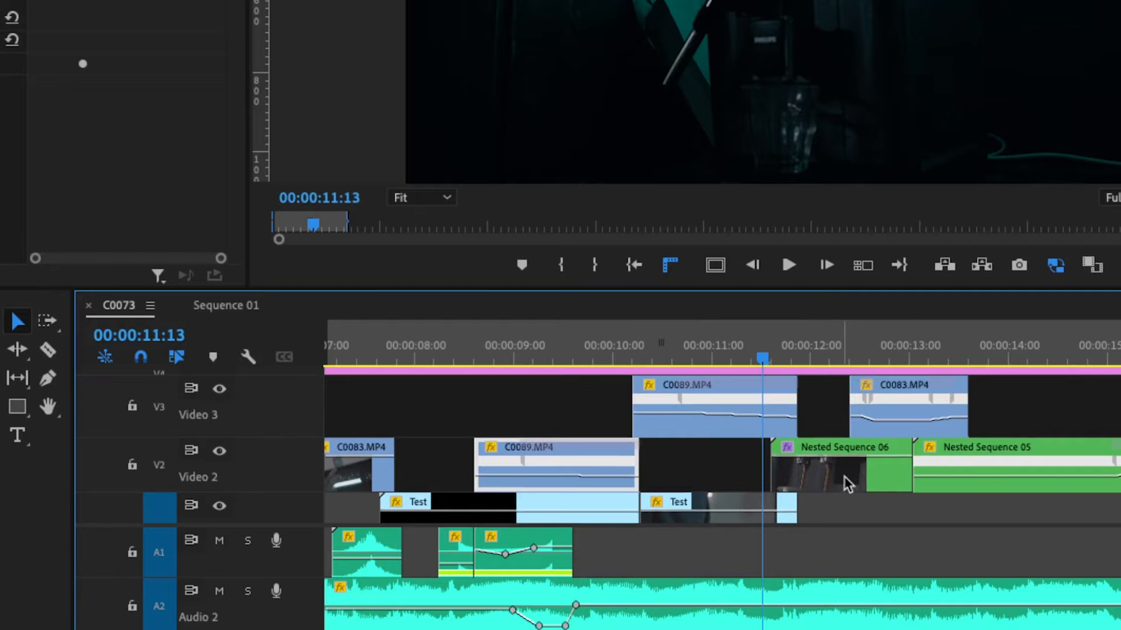
{"action": "left_click_drag", "start_coordinate": [840, 464], "coordinate": [553, 407]}
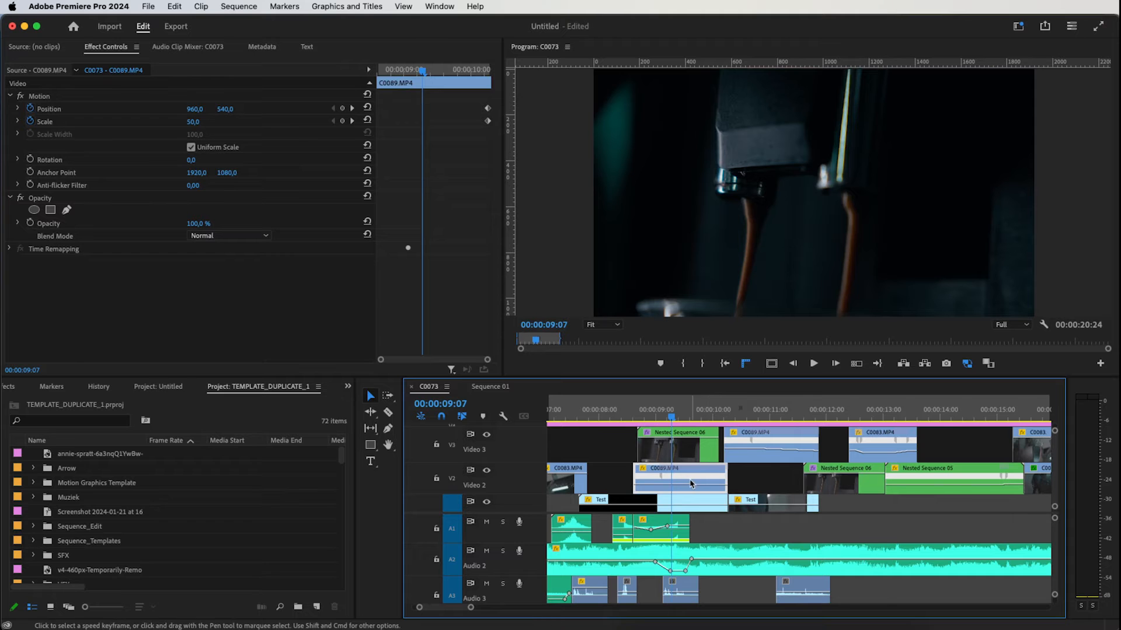
{"action": "right_click", "coordinate": [690, 482]}
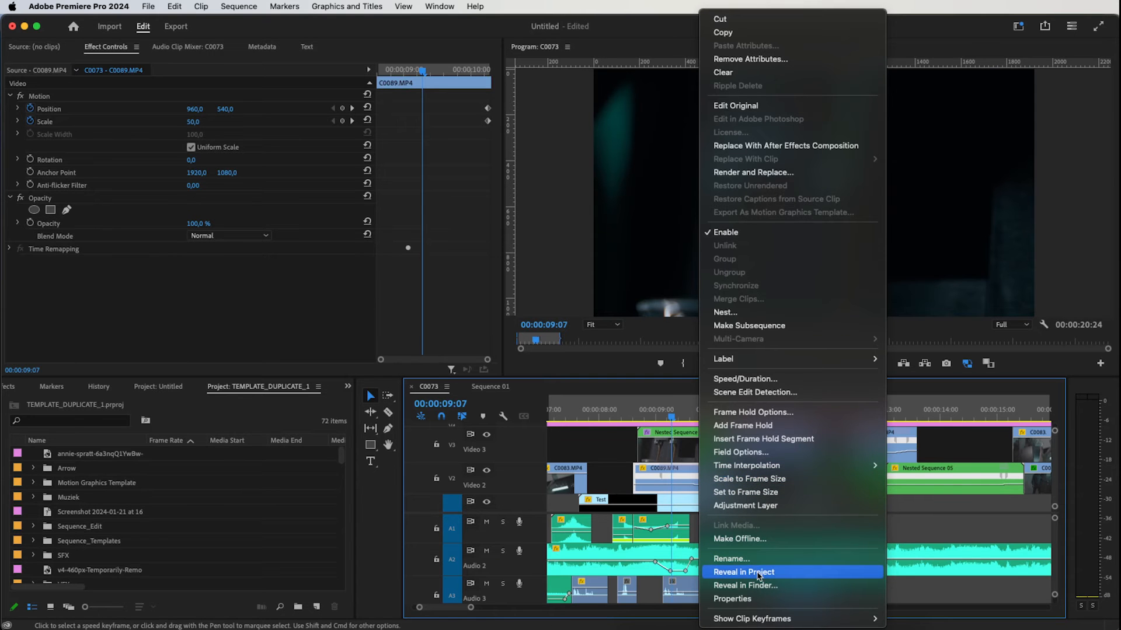
{"action": "left_click", "coordinate": [743, 572]}
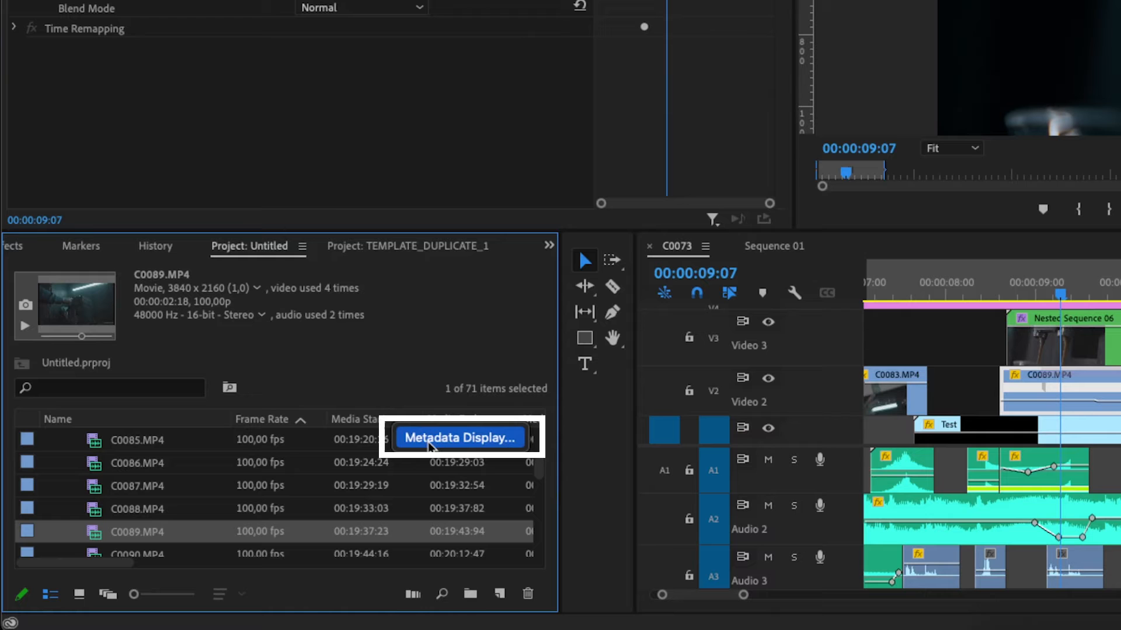
Enable the Video Usage field in the Project panel's Metadata Display settings.
{"action": "left_click", "coordinate": [458, 438]}
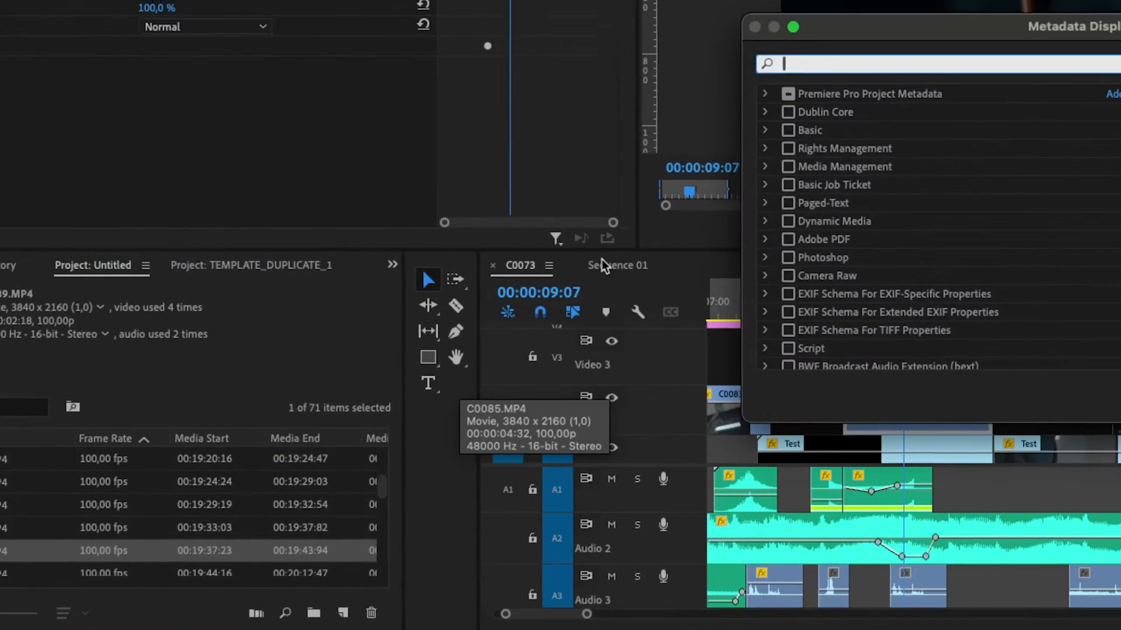
{"action": "type", "text": "video"}
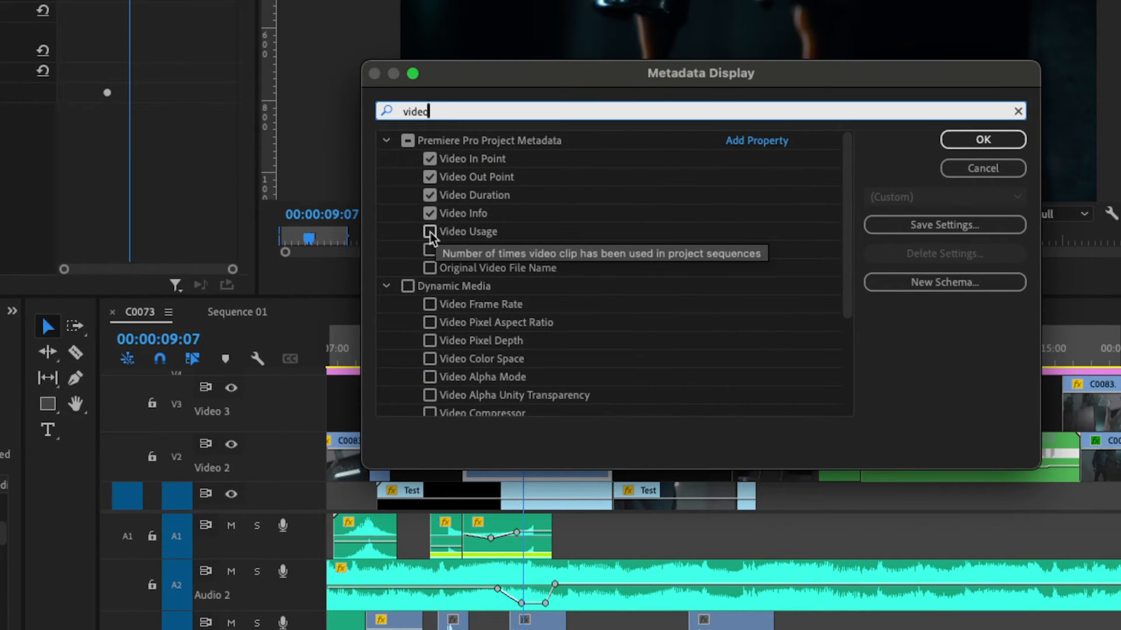
{"action": "left_click", "coordinate": [430, 231]}
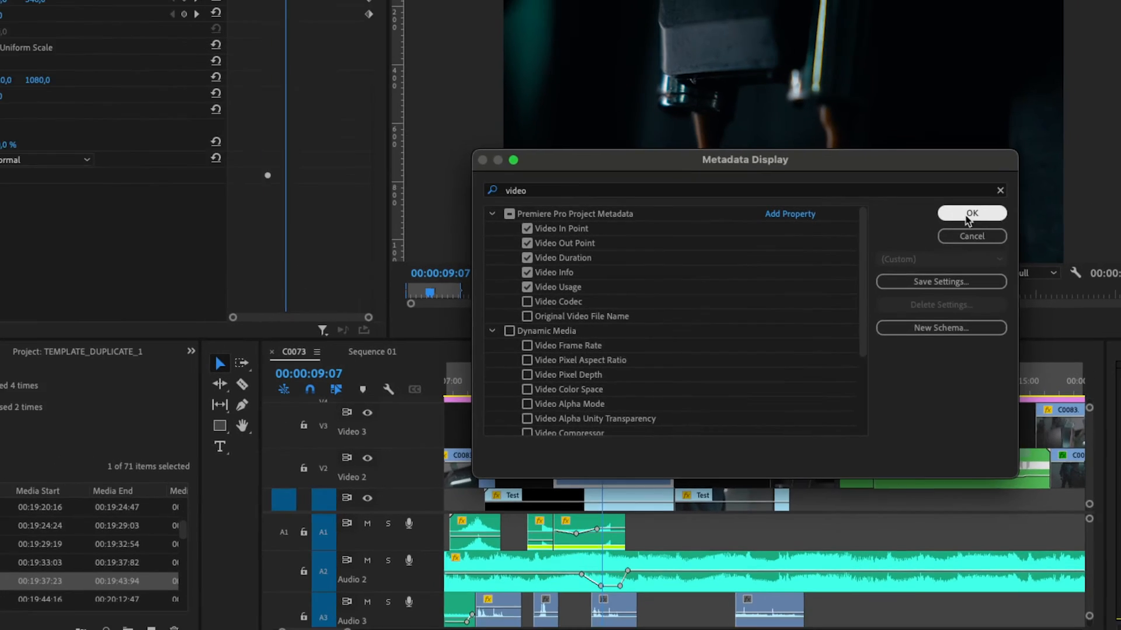
{"action": "left_click", "coordinate": [970, 213]}
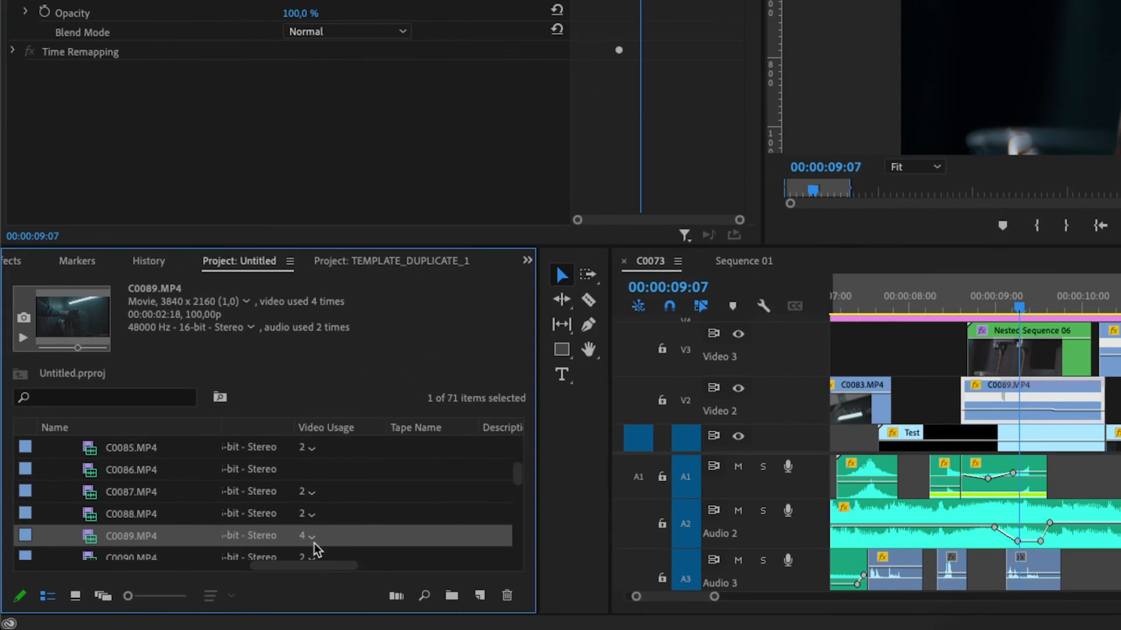
Expand C0089.MP4's Video Usage count of 4 to list its sequence locations and timecodes.
{"action": "left_click", "coordinate": [312, 536]}
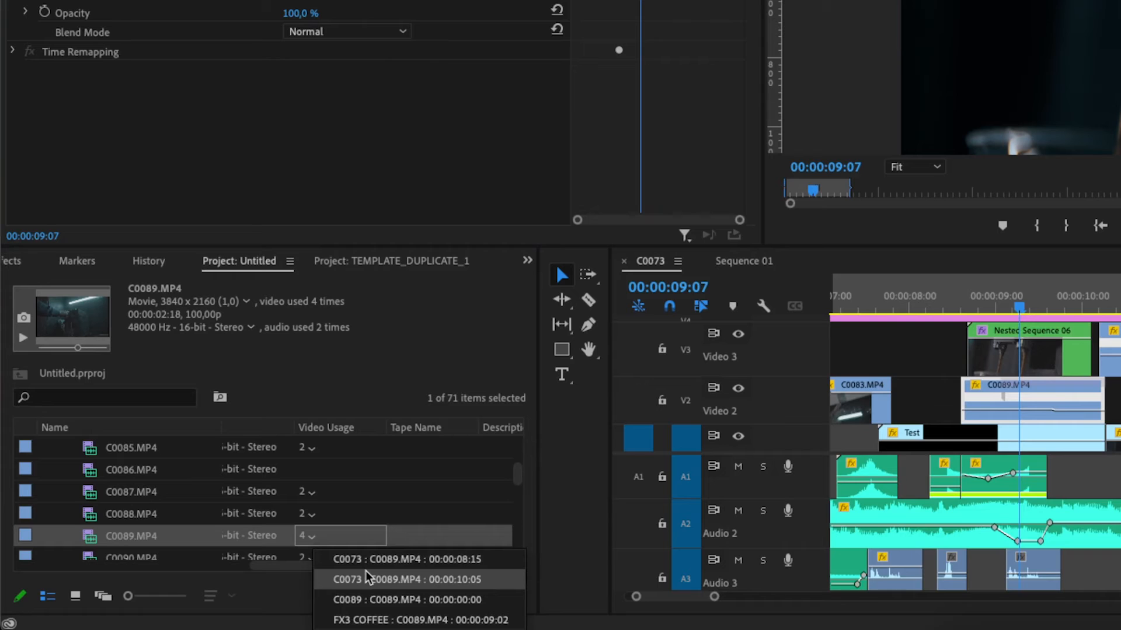